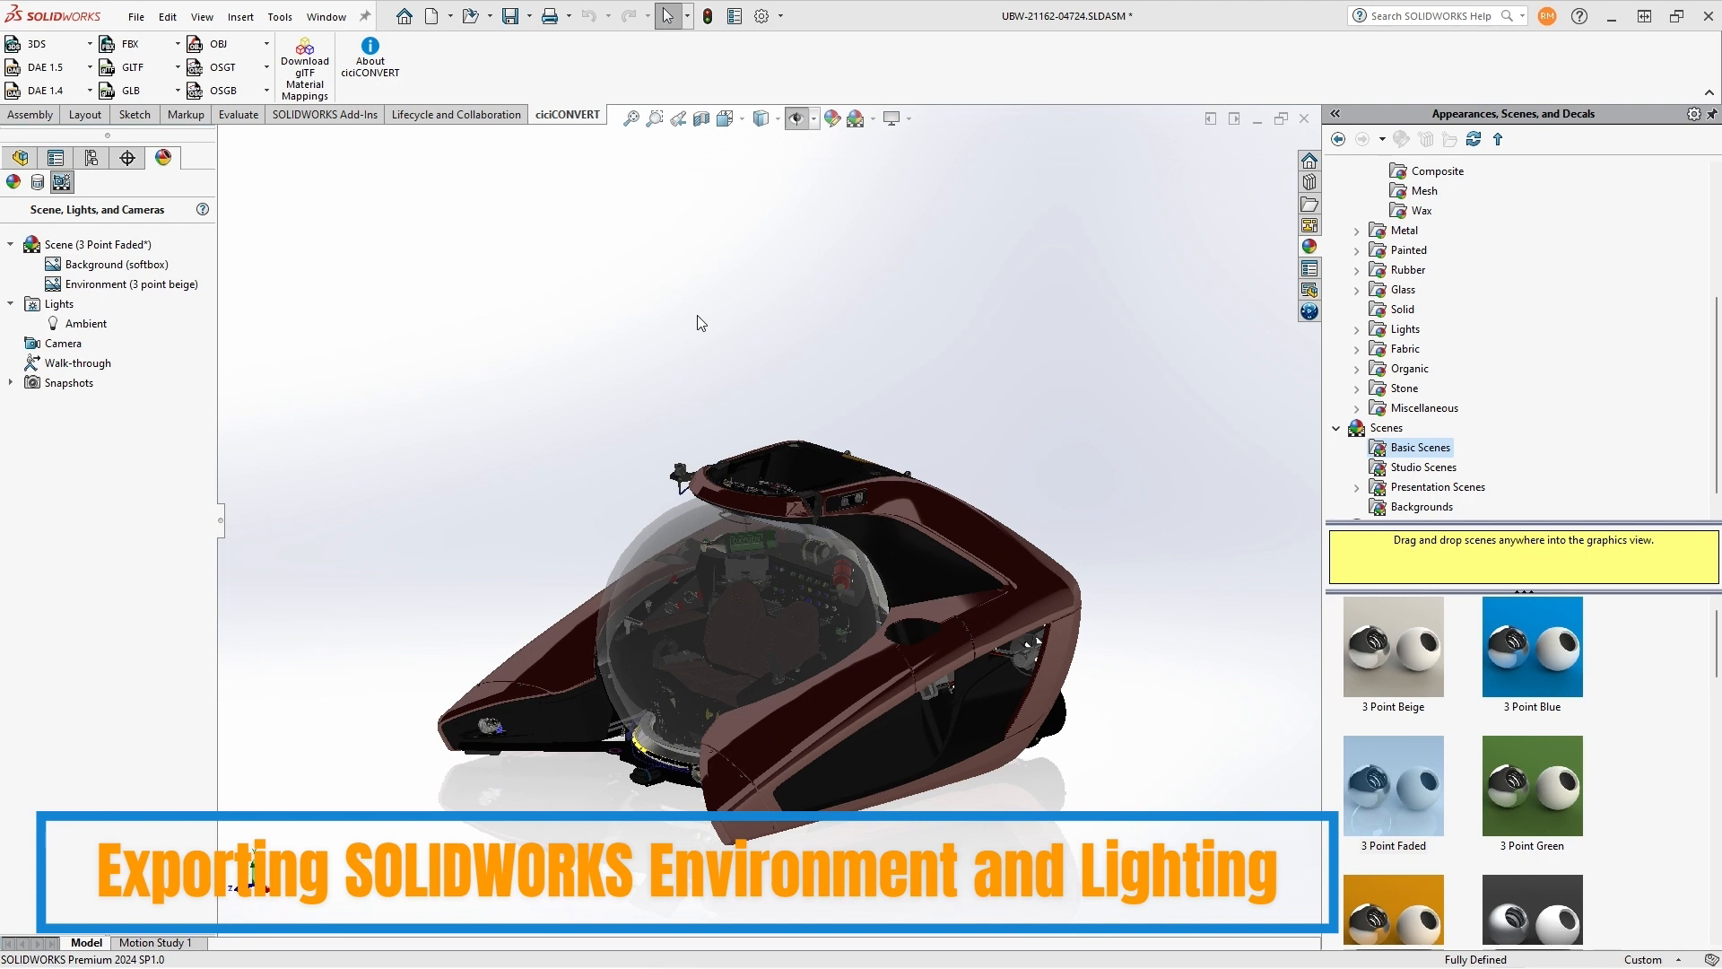
# Step: Bring up Edit Scene from the Scene node so the background type can be changed
pyautogui.rightClick(83, 244)
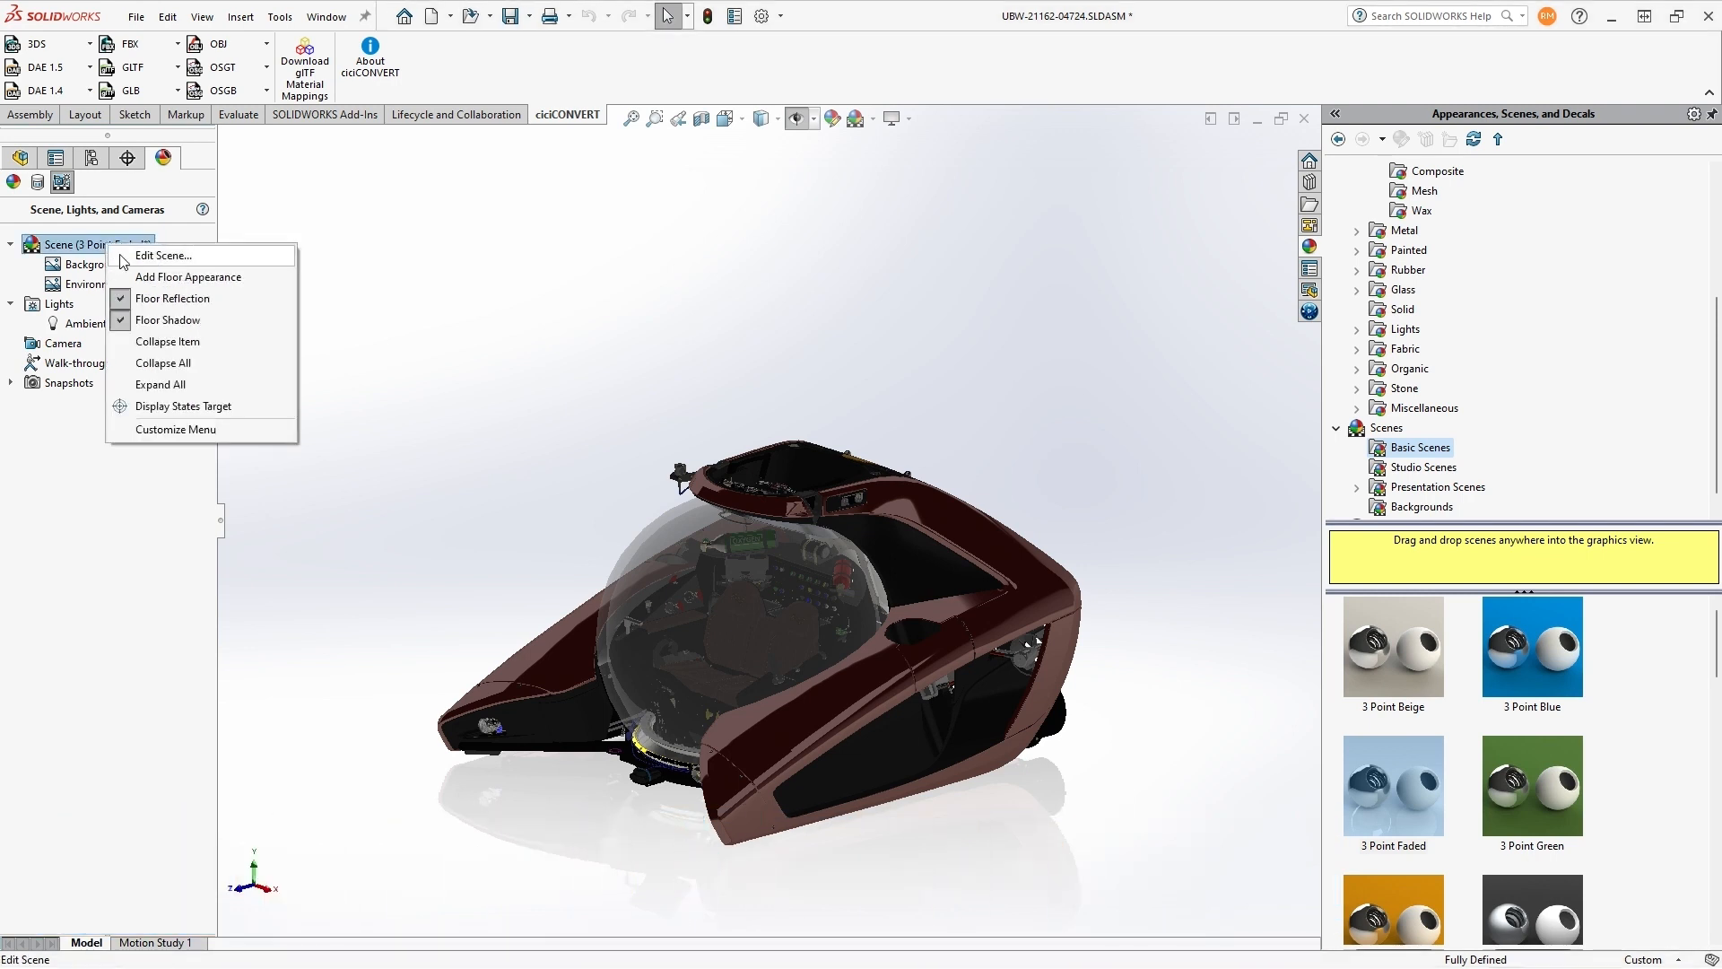
pyautogui.click(164, 254)
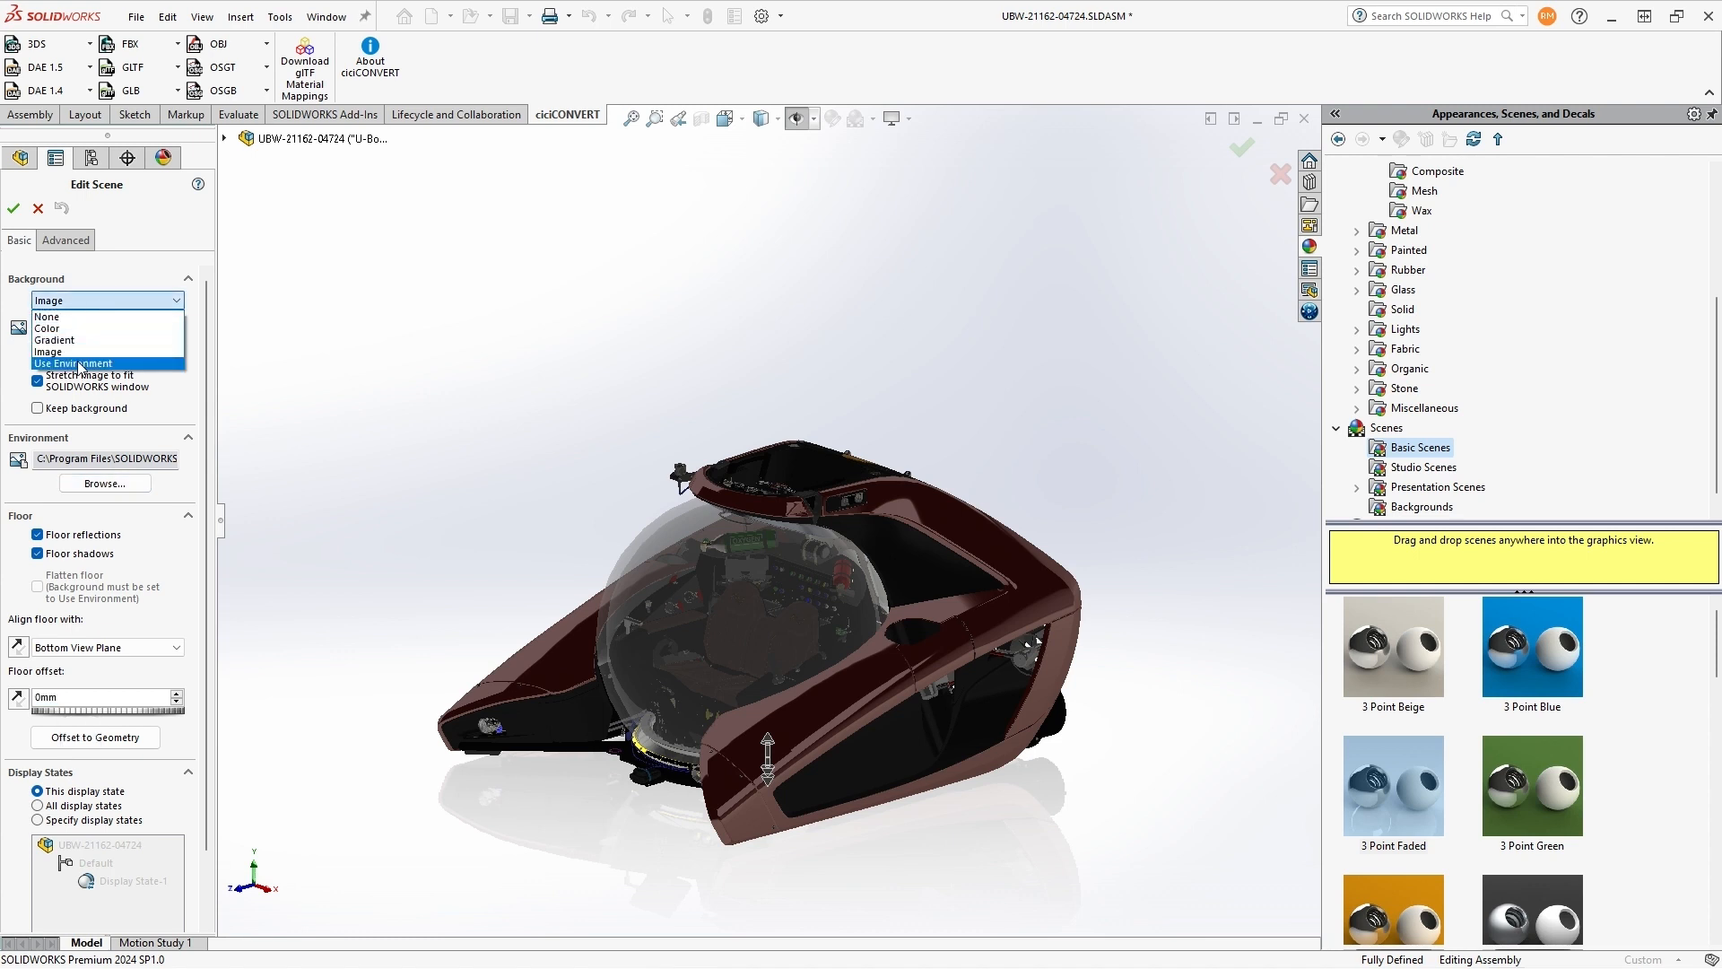
# Step: Set the background to Use Environment and load the UNDERWATER .hdr image as the environment
pyautogui.click(72, 364)
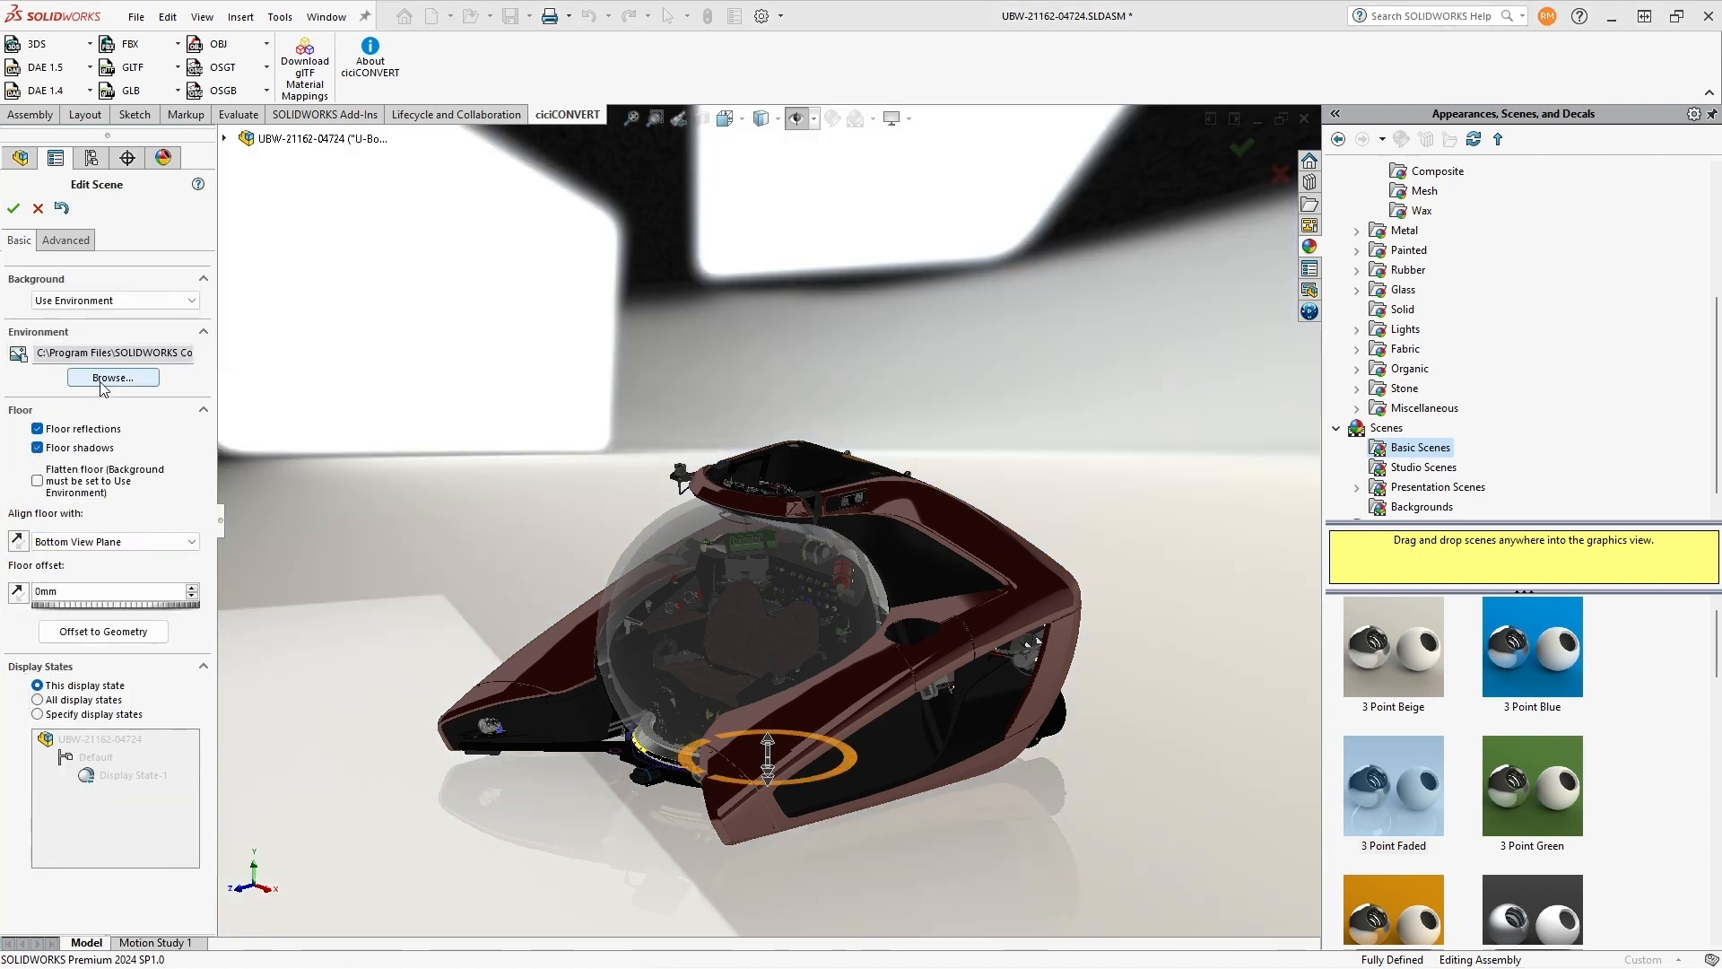
pyautogui.click(111, 376)
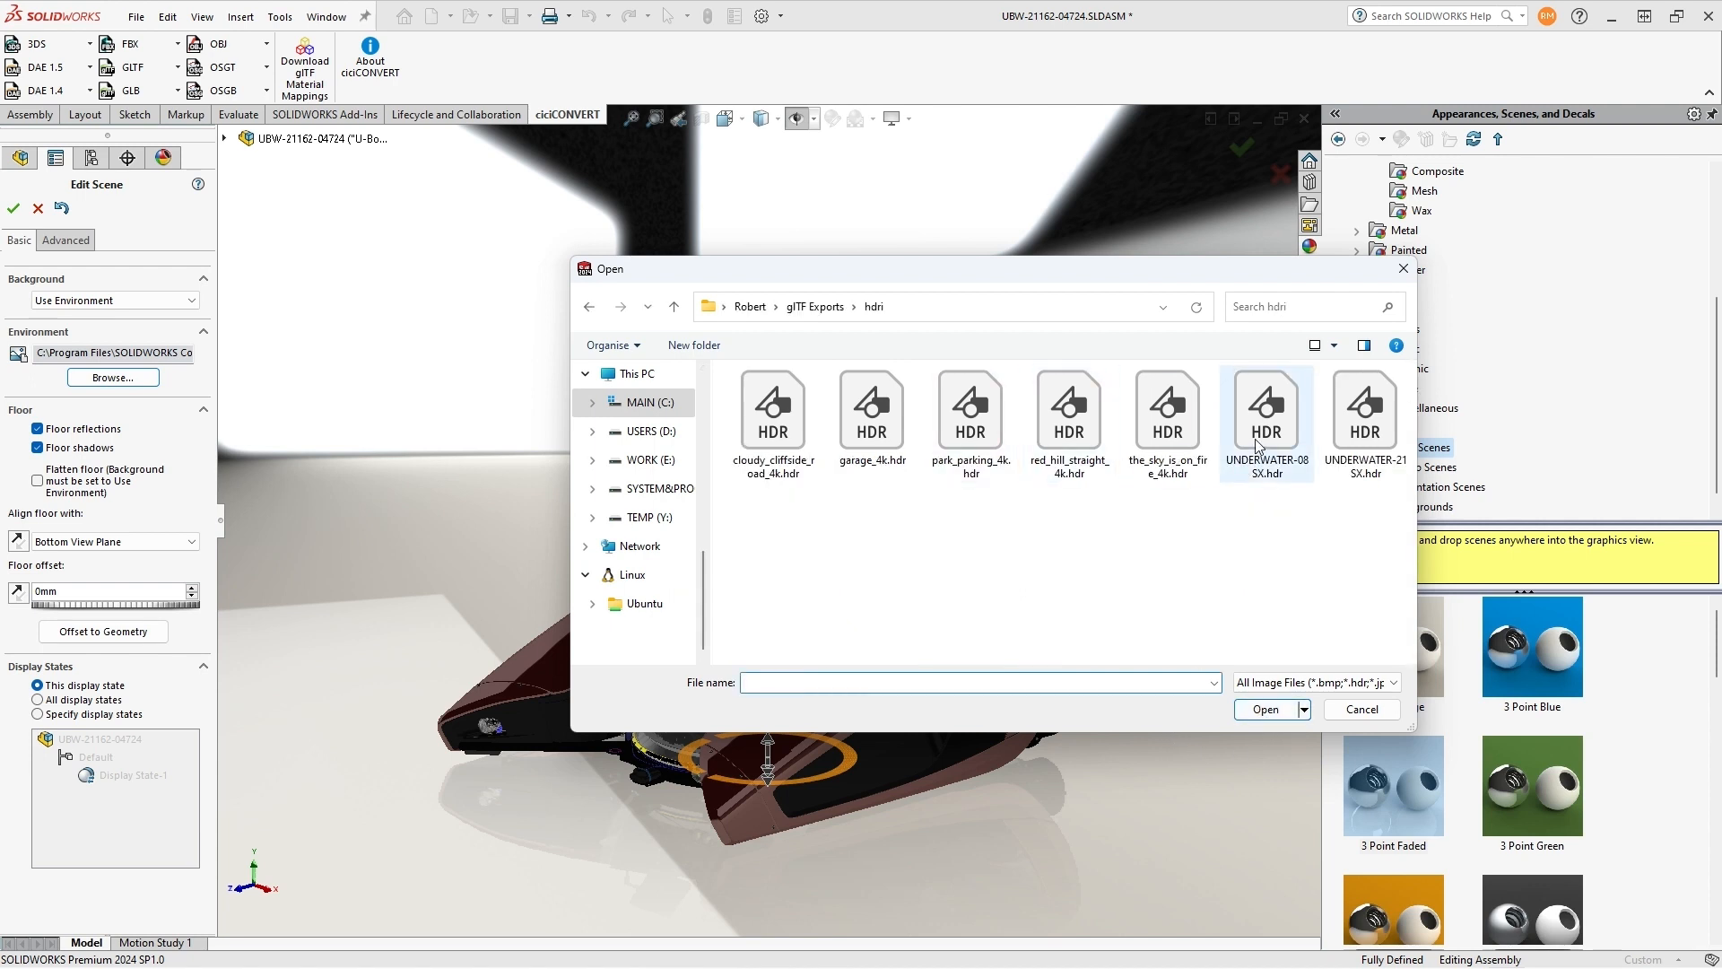
pyautogui.click(1361, 708)
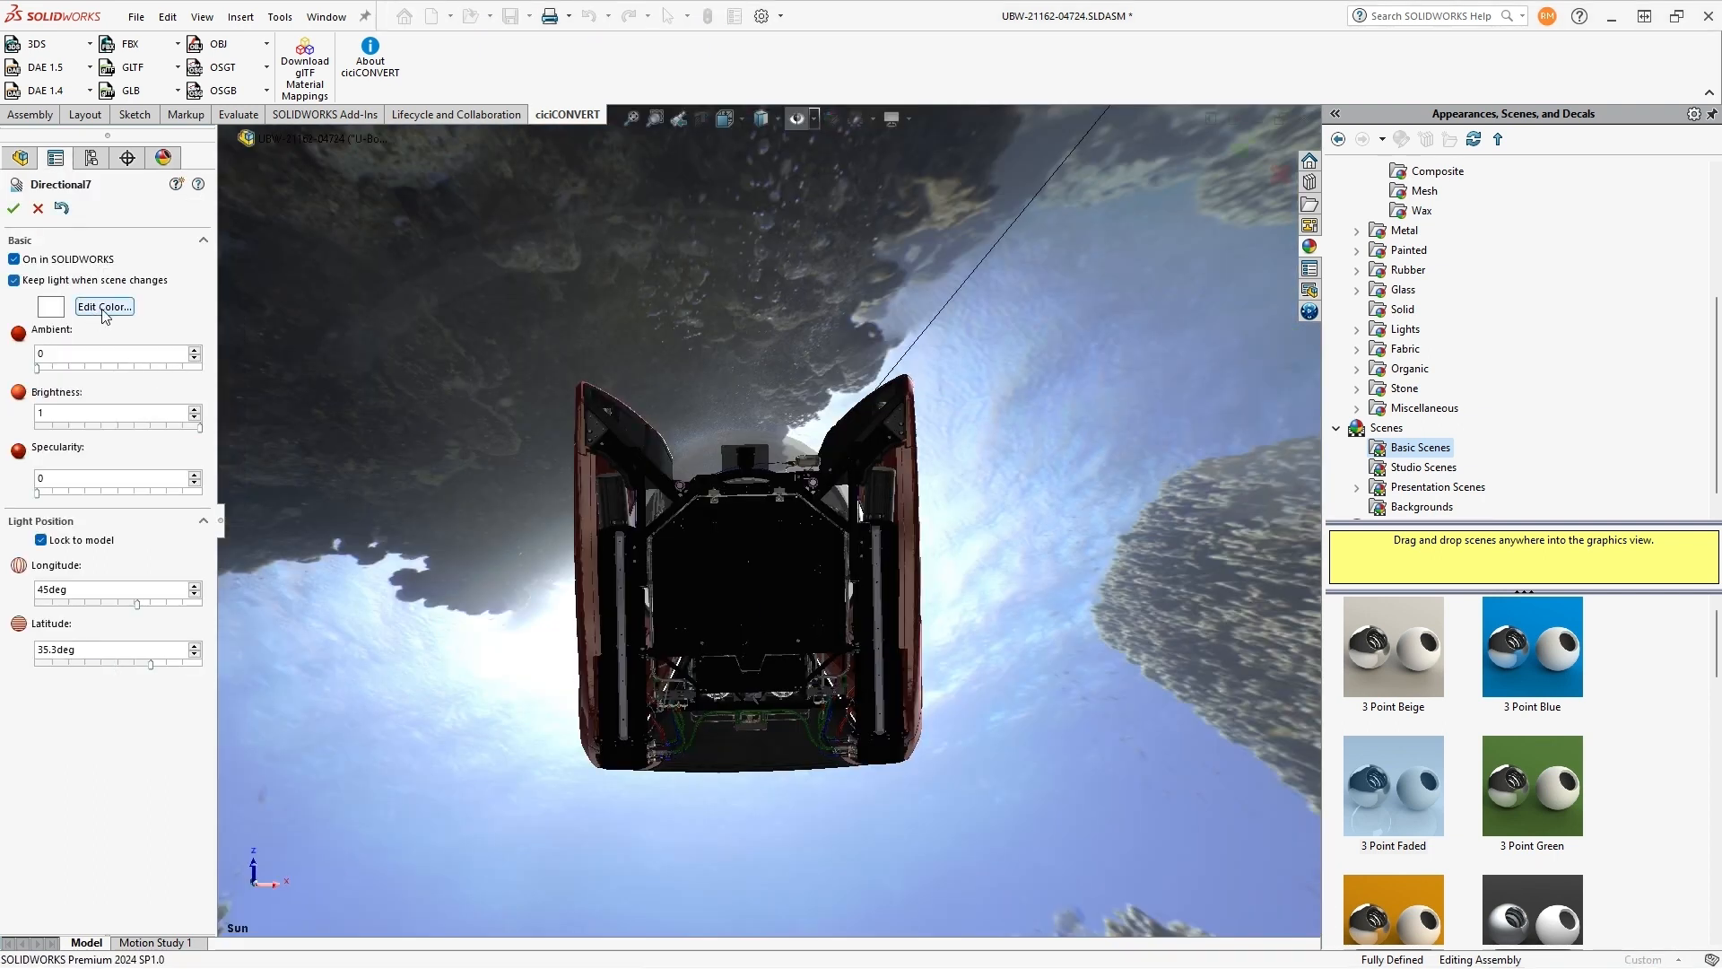
# Step: Accept the Directional7 light and turn the submarine to a Dimetric view above the seabed
pyautogui.moveTo(137, 604); pyautogui.dragTo(178, 604)
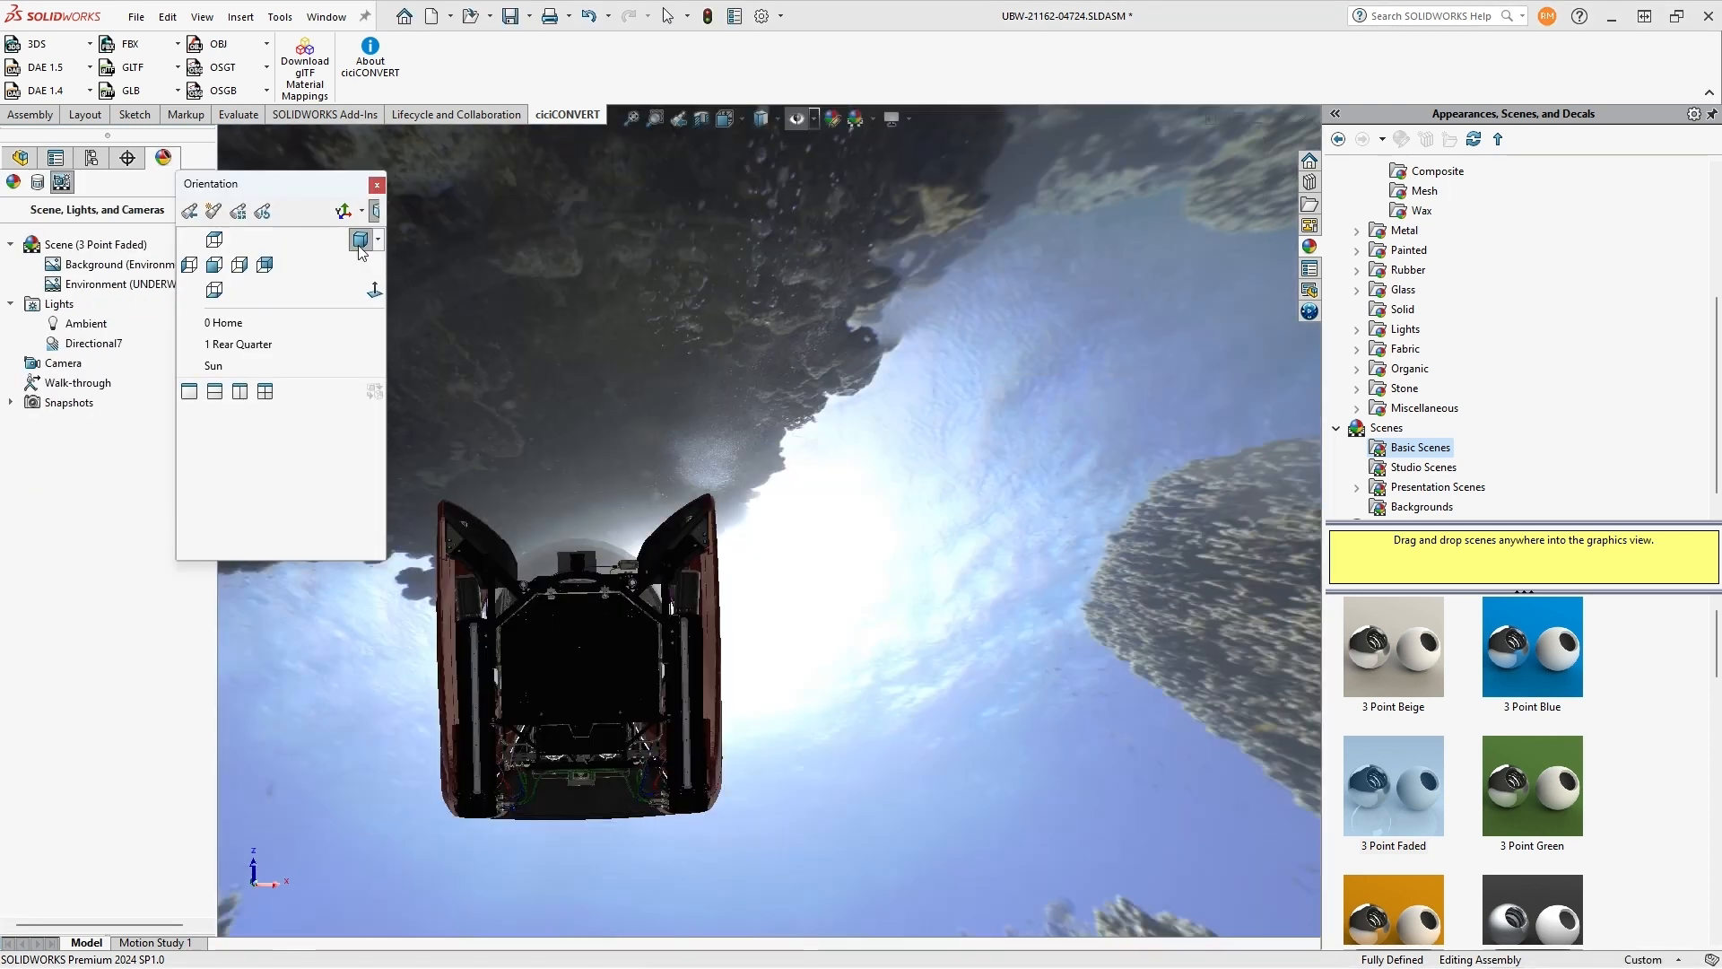
pyautogui.click(183, 90)
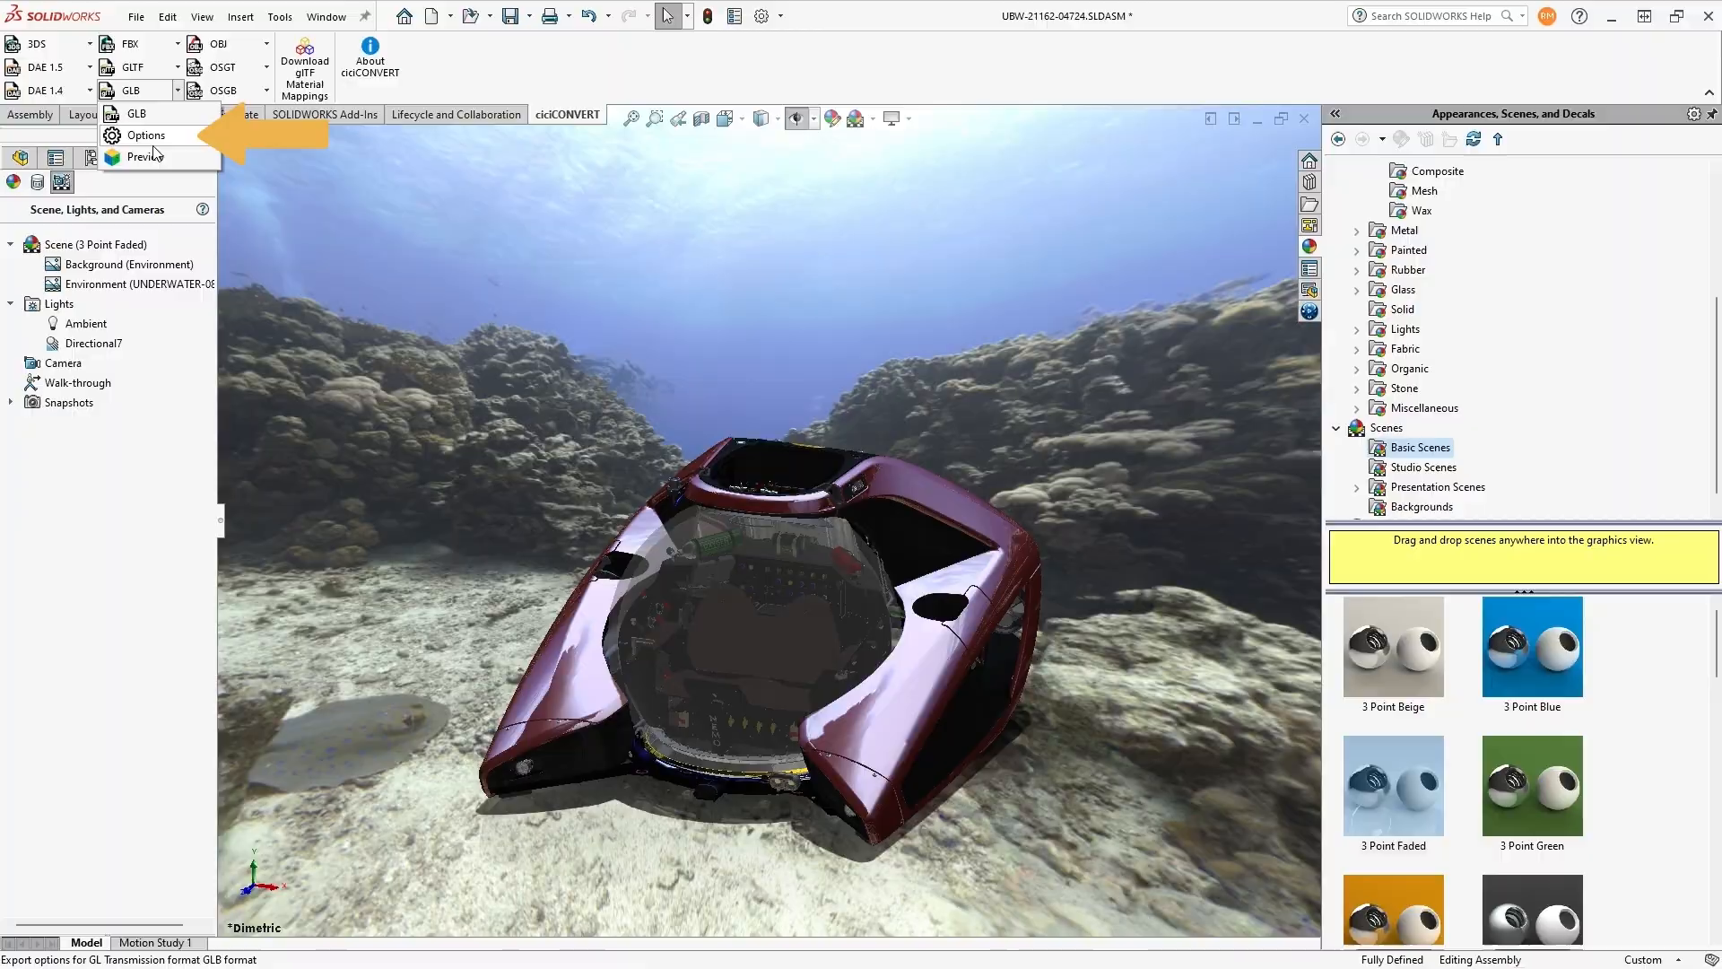
# Step: Enable lights and environment map export in GLB Options with a 1024px map resolution
pyautogui.click(146, 135)
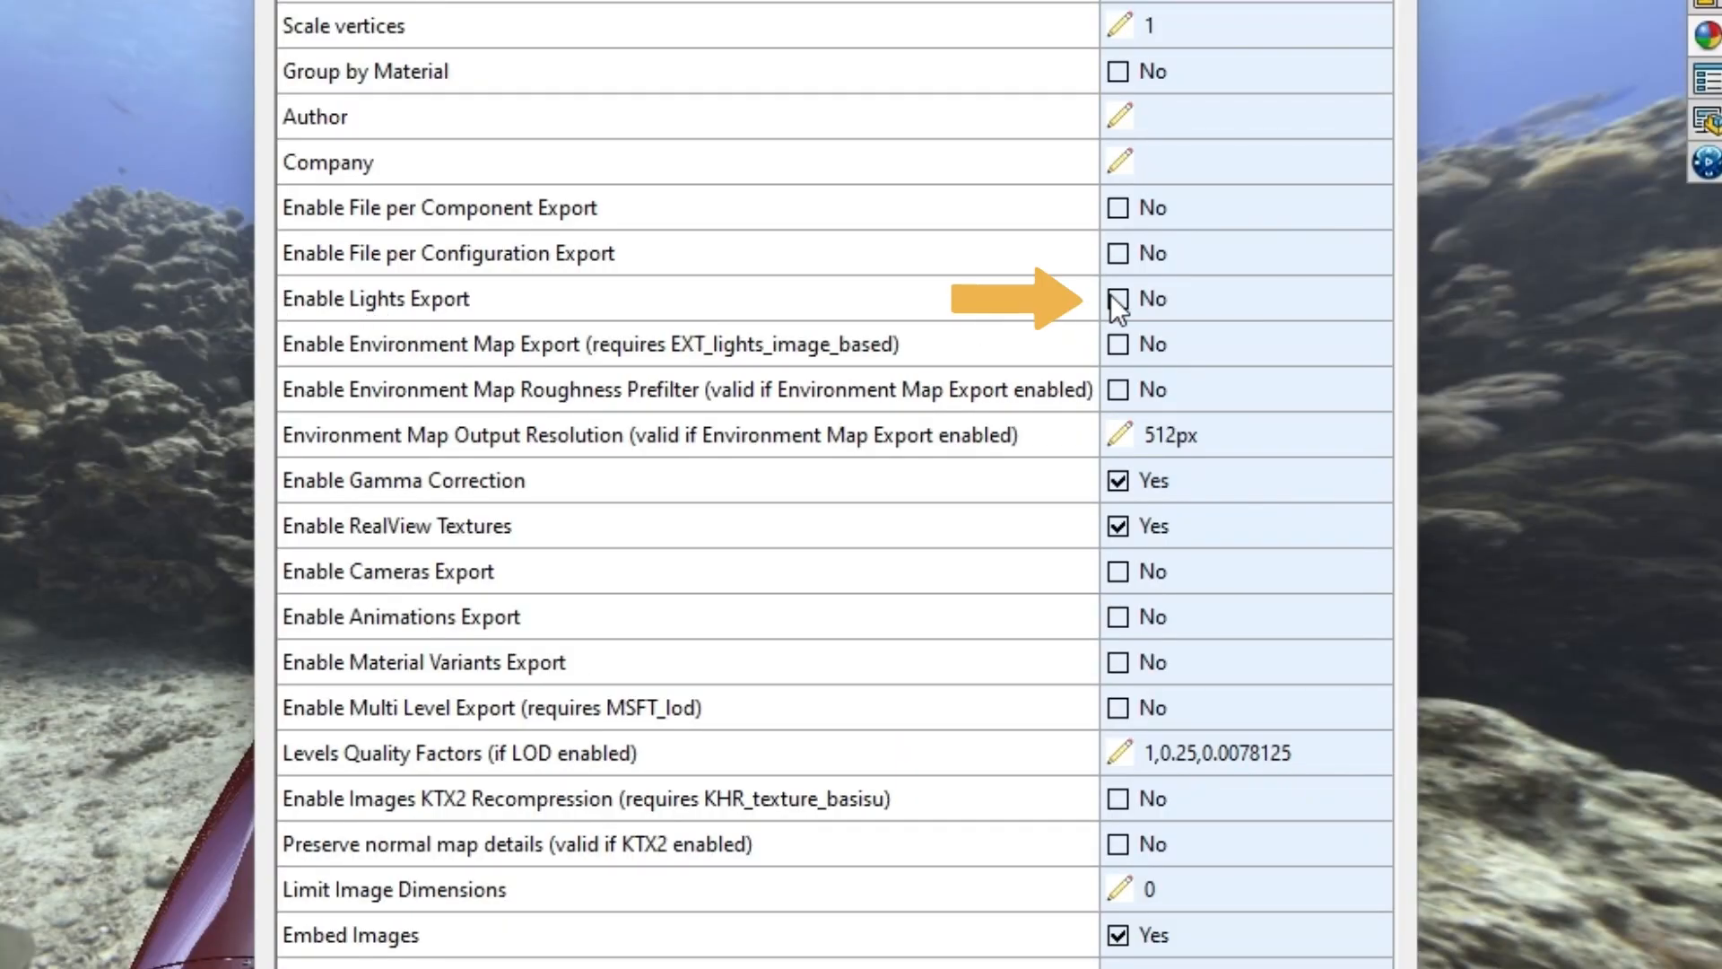
pyautogui.click(1118, 300)
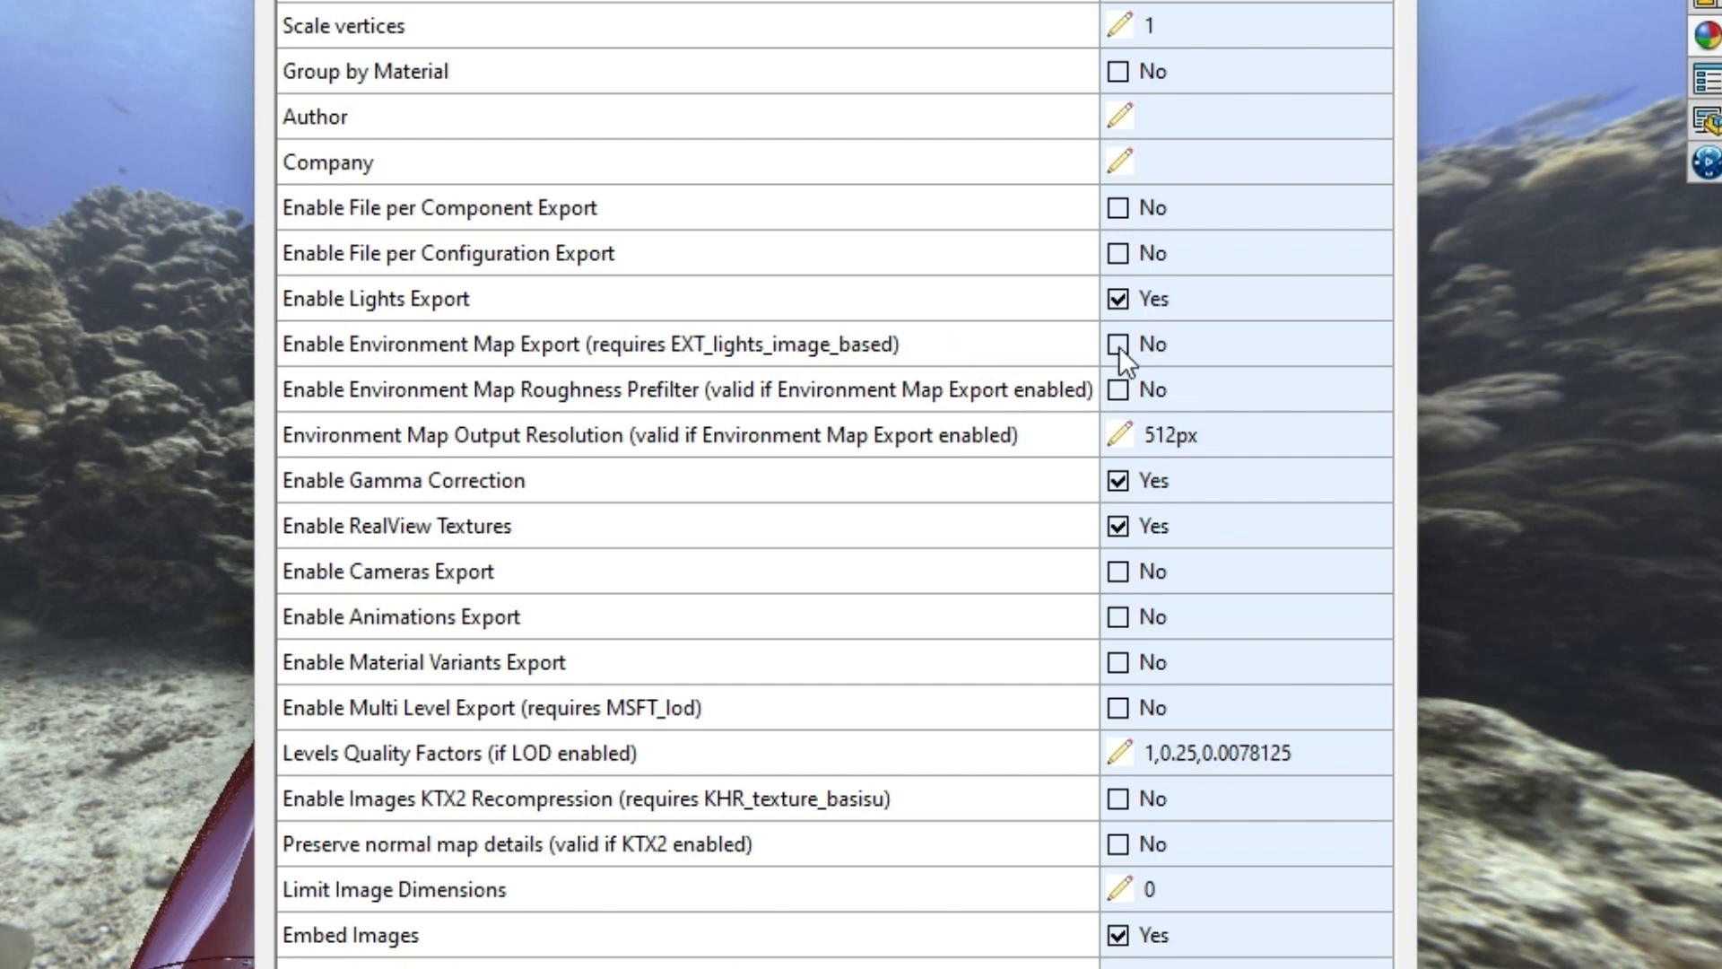
pyautogui.click(1117, 344)
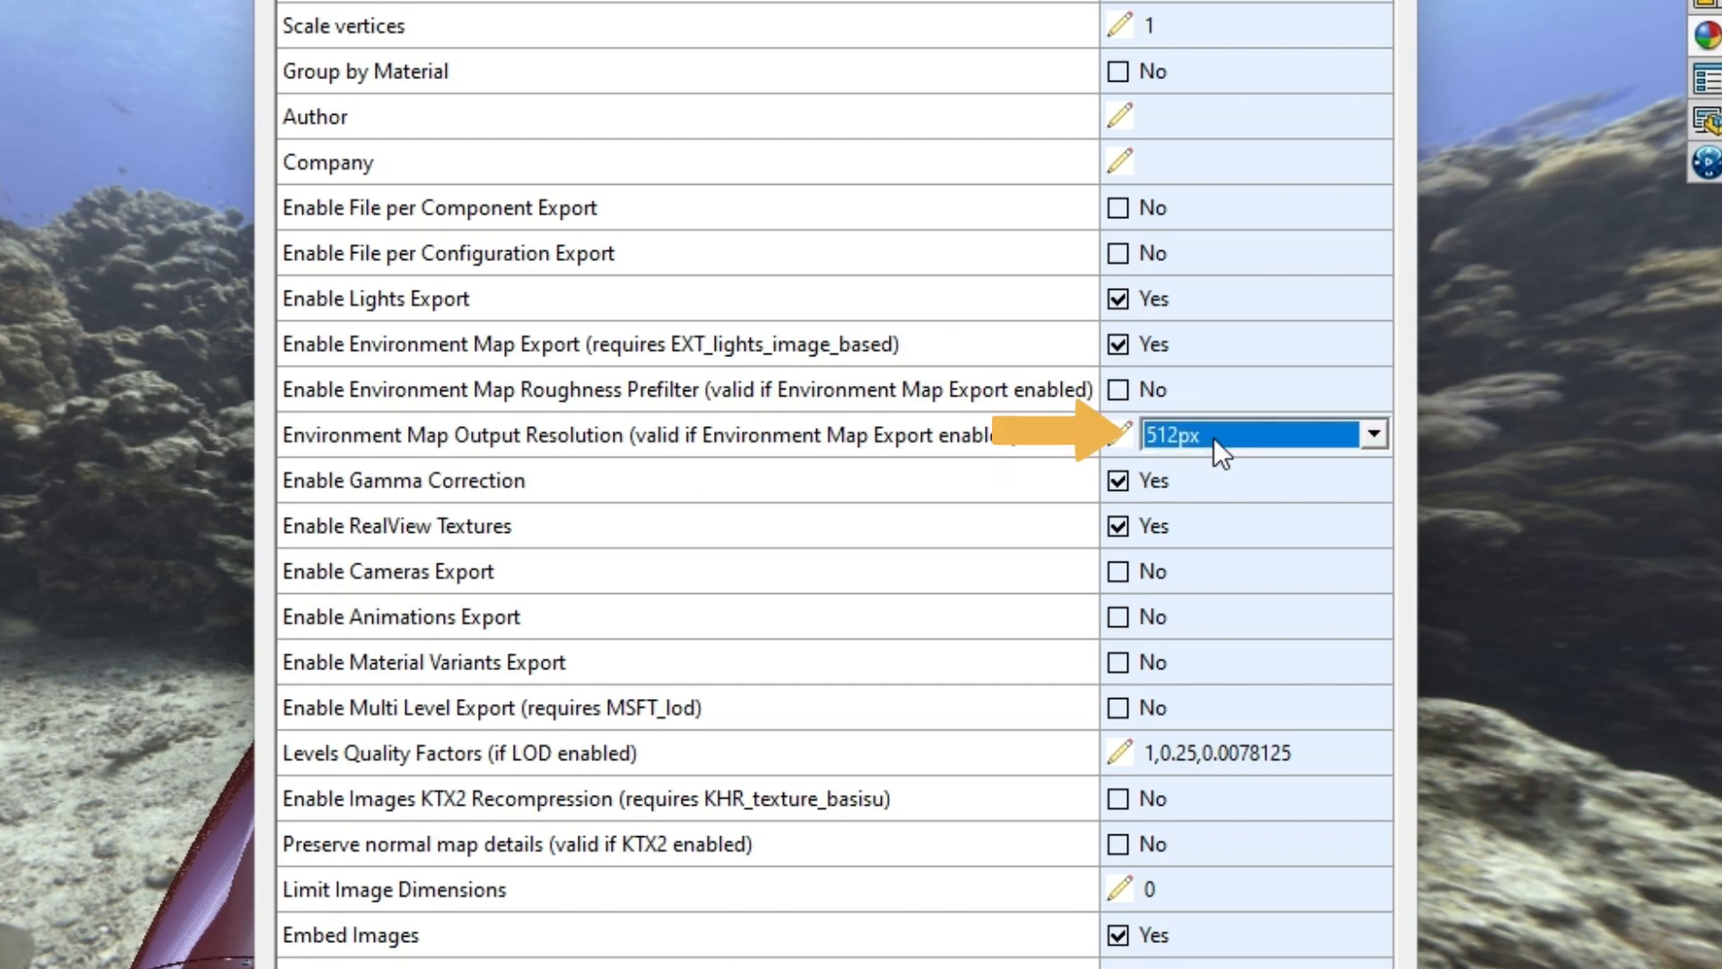
pyautogui.click(1372, 434)
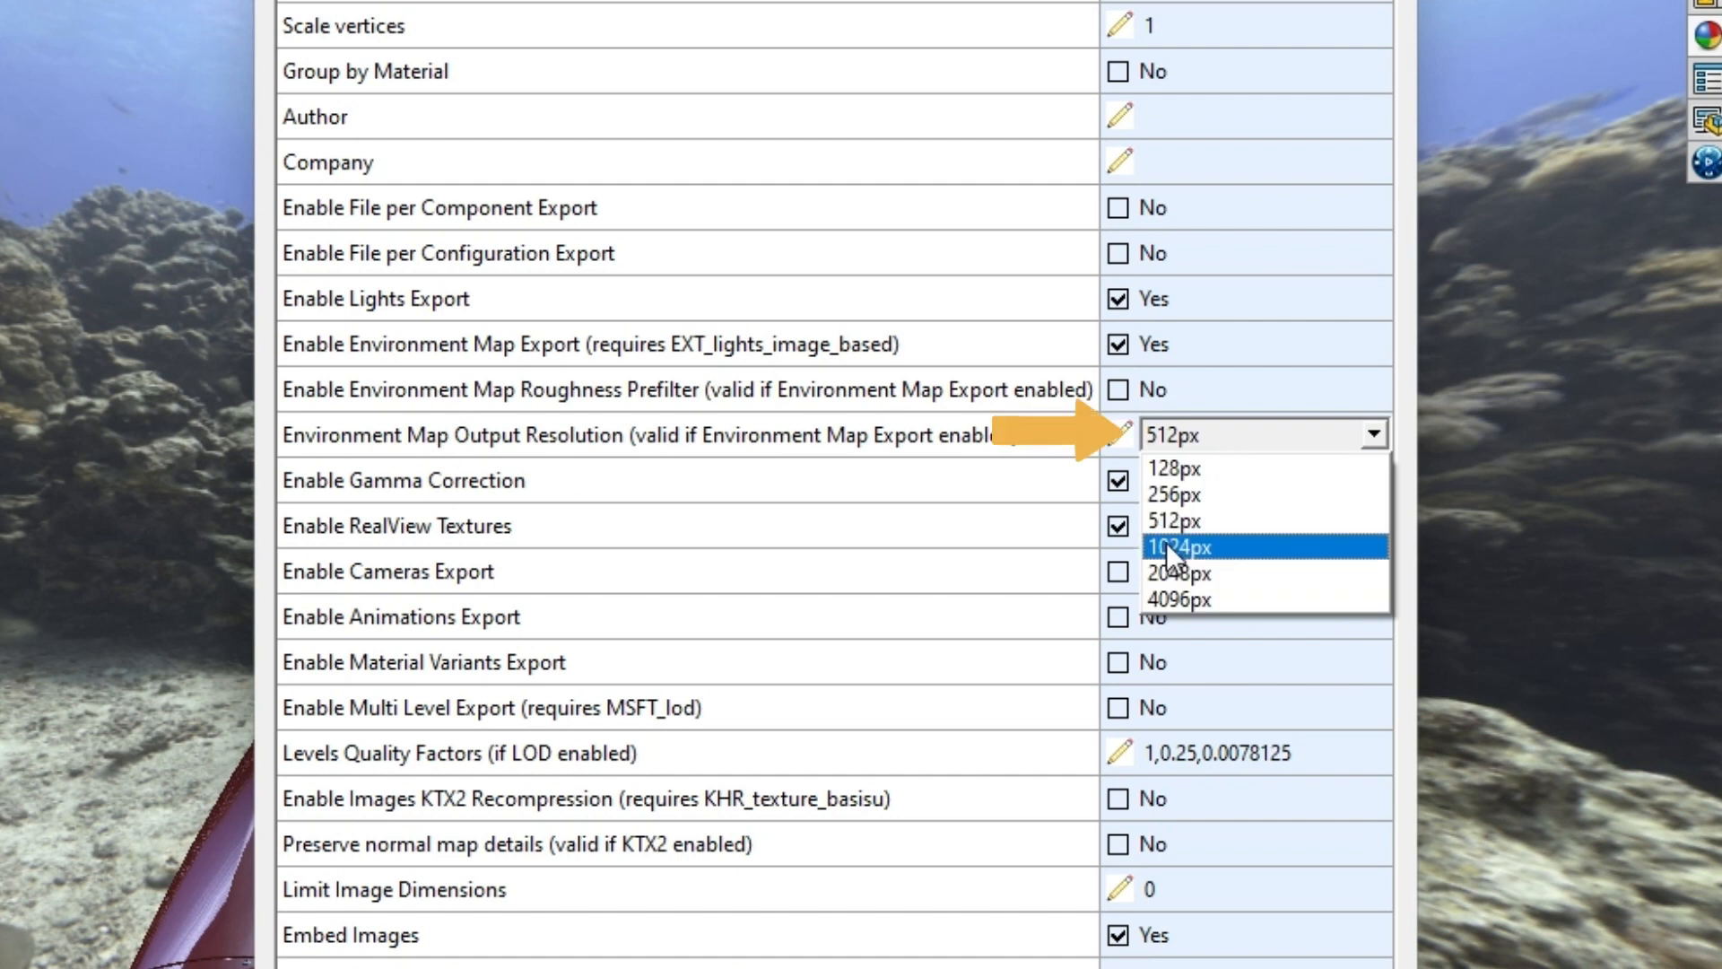
pyautogui.click(1180, 545)
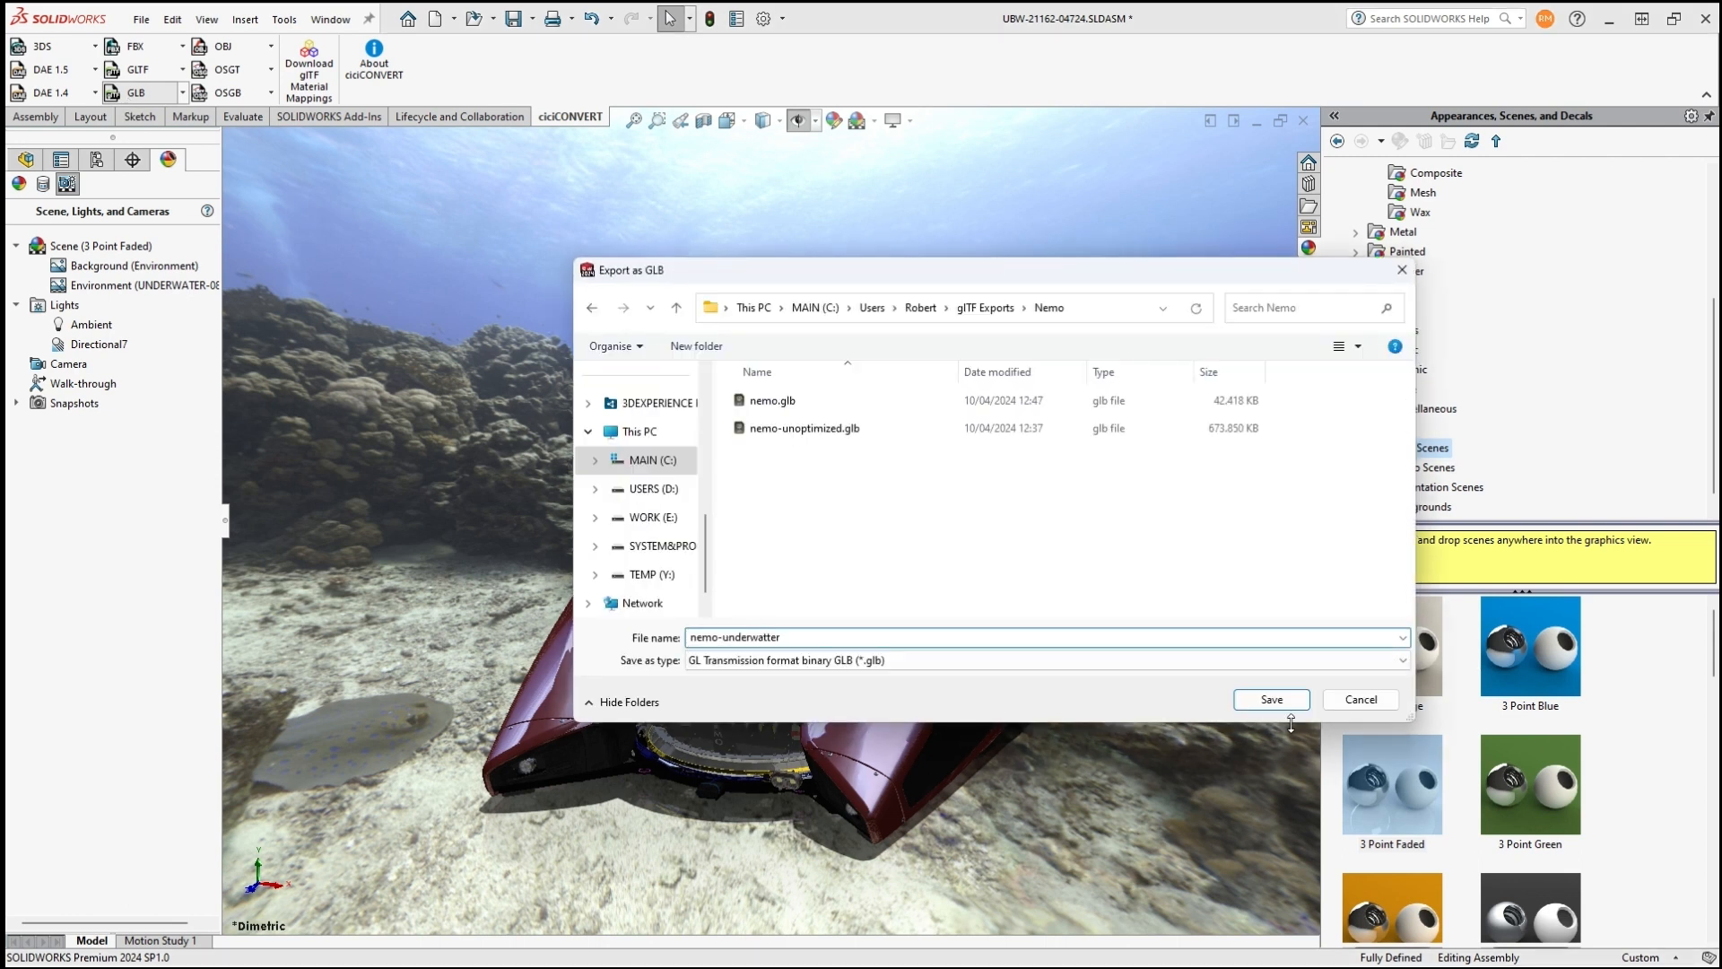
# Step: Save the export as nemo-underwatter.glb in the Nemo folder
pyautogui.click(1270, 700)
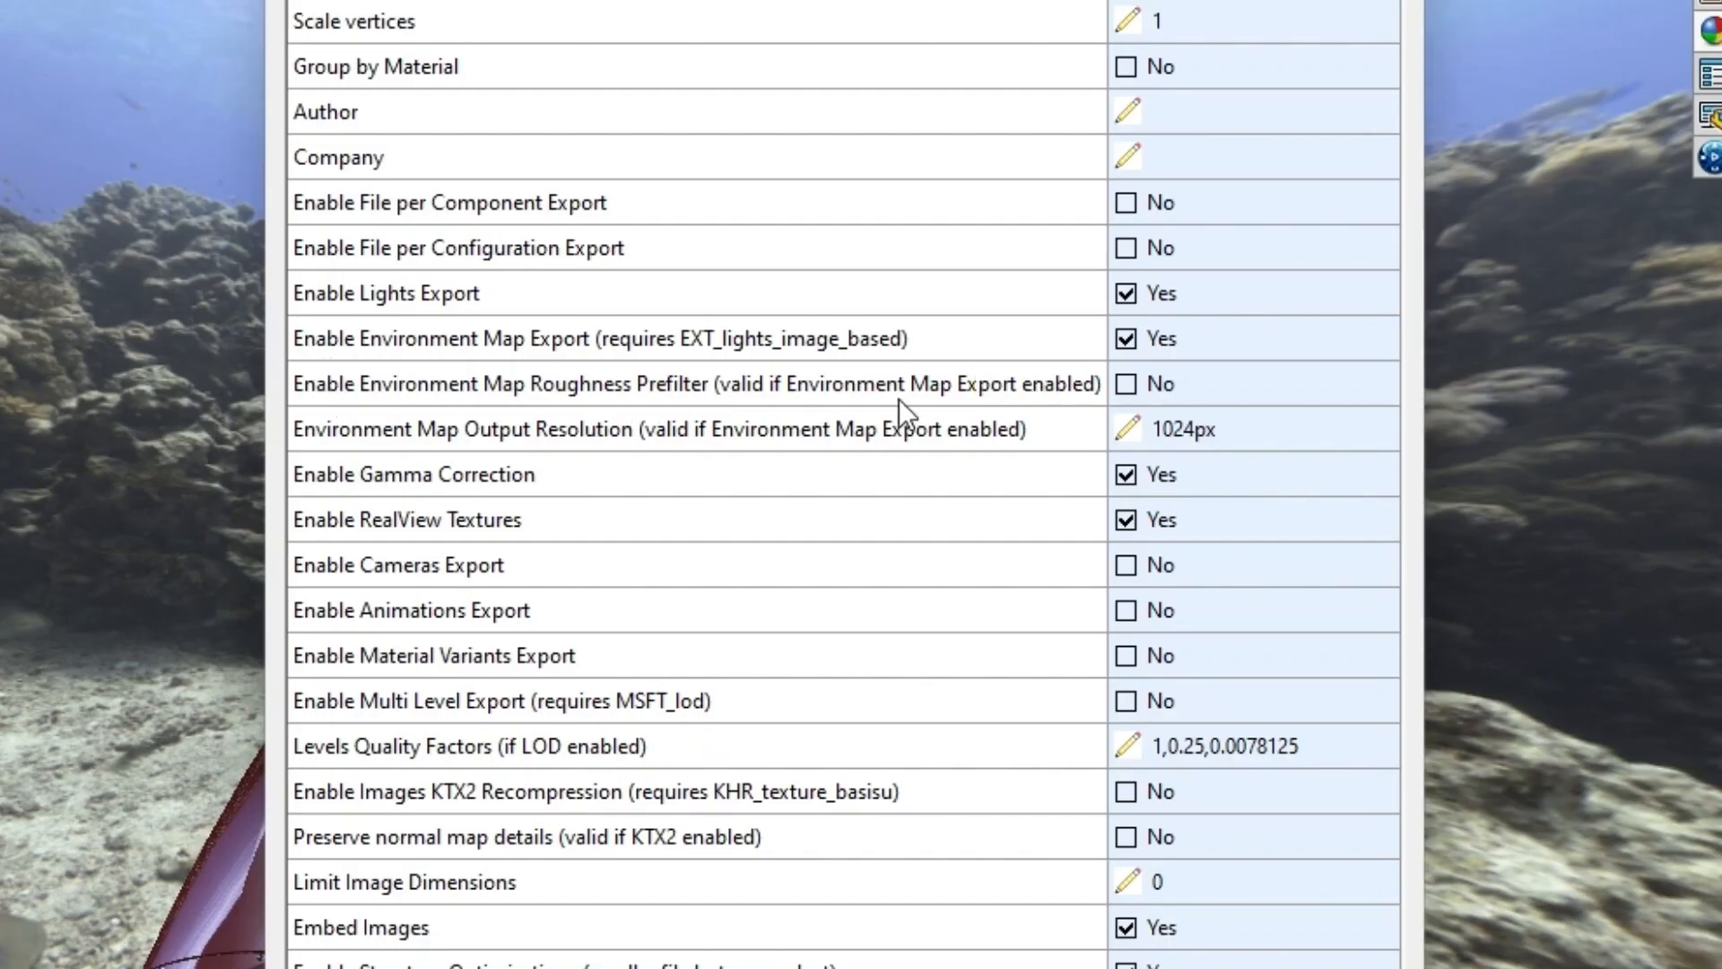
# Step: Enable environment map roughness prefiltering and save a second export as nemo-underwater-prefilter.glb
pyautogui.click(1126, 383)
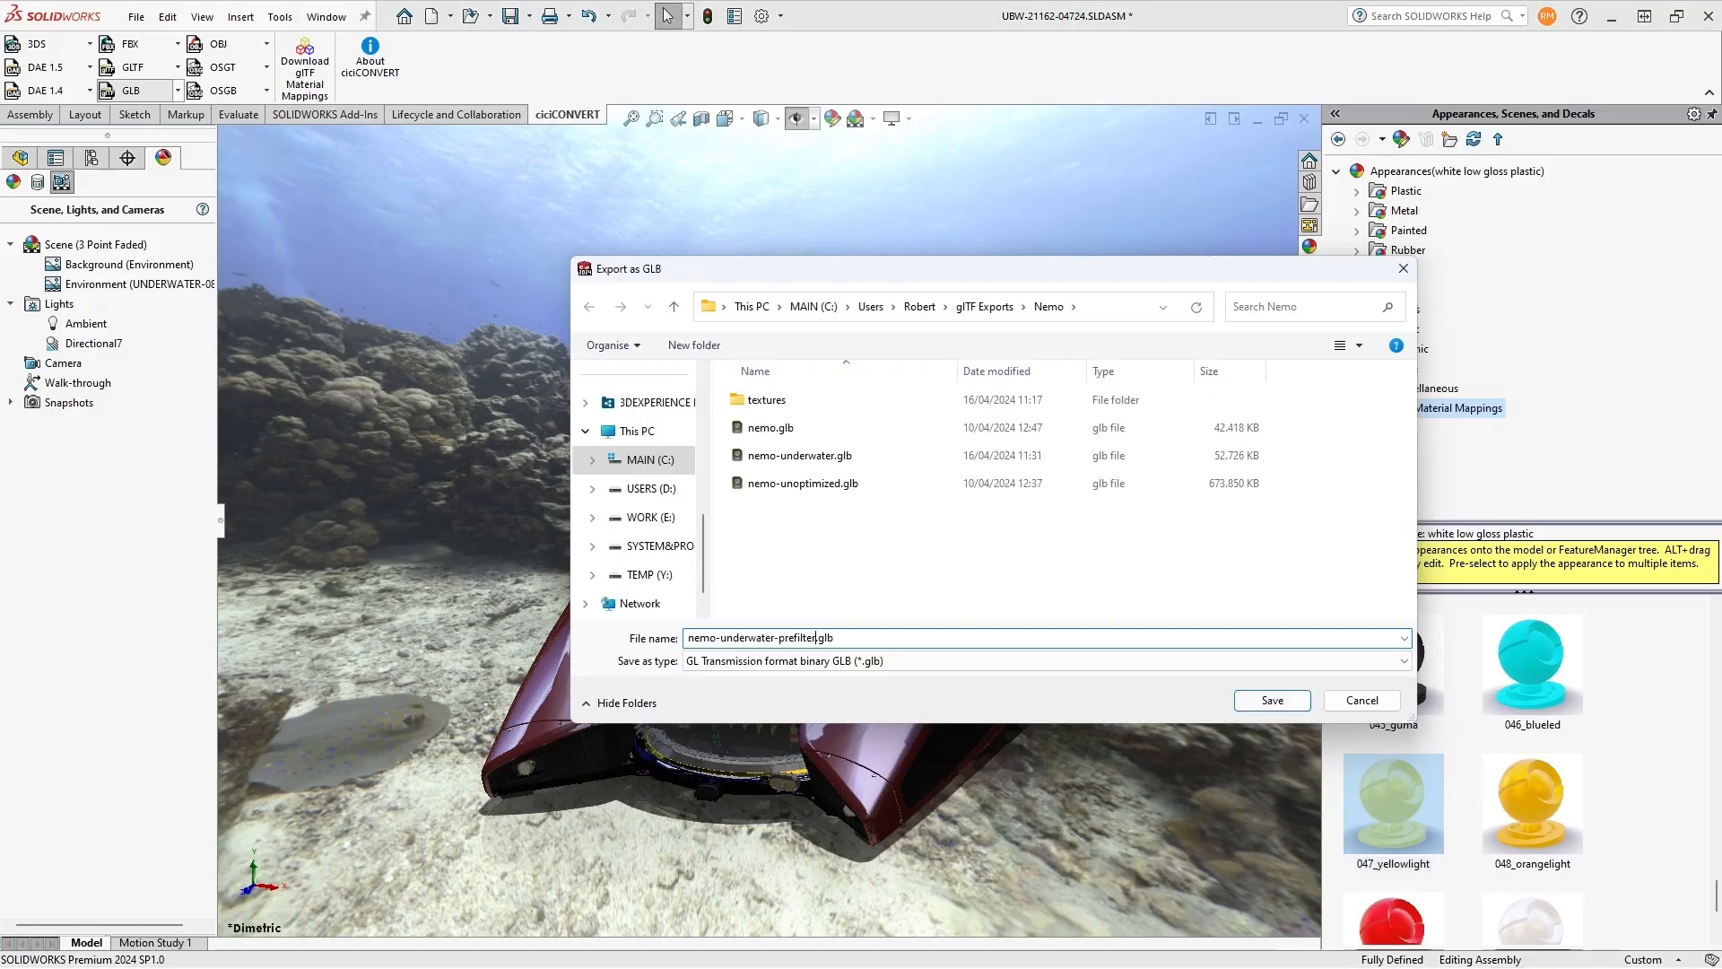
pyautogui.click(1270, 699)
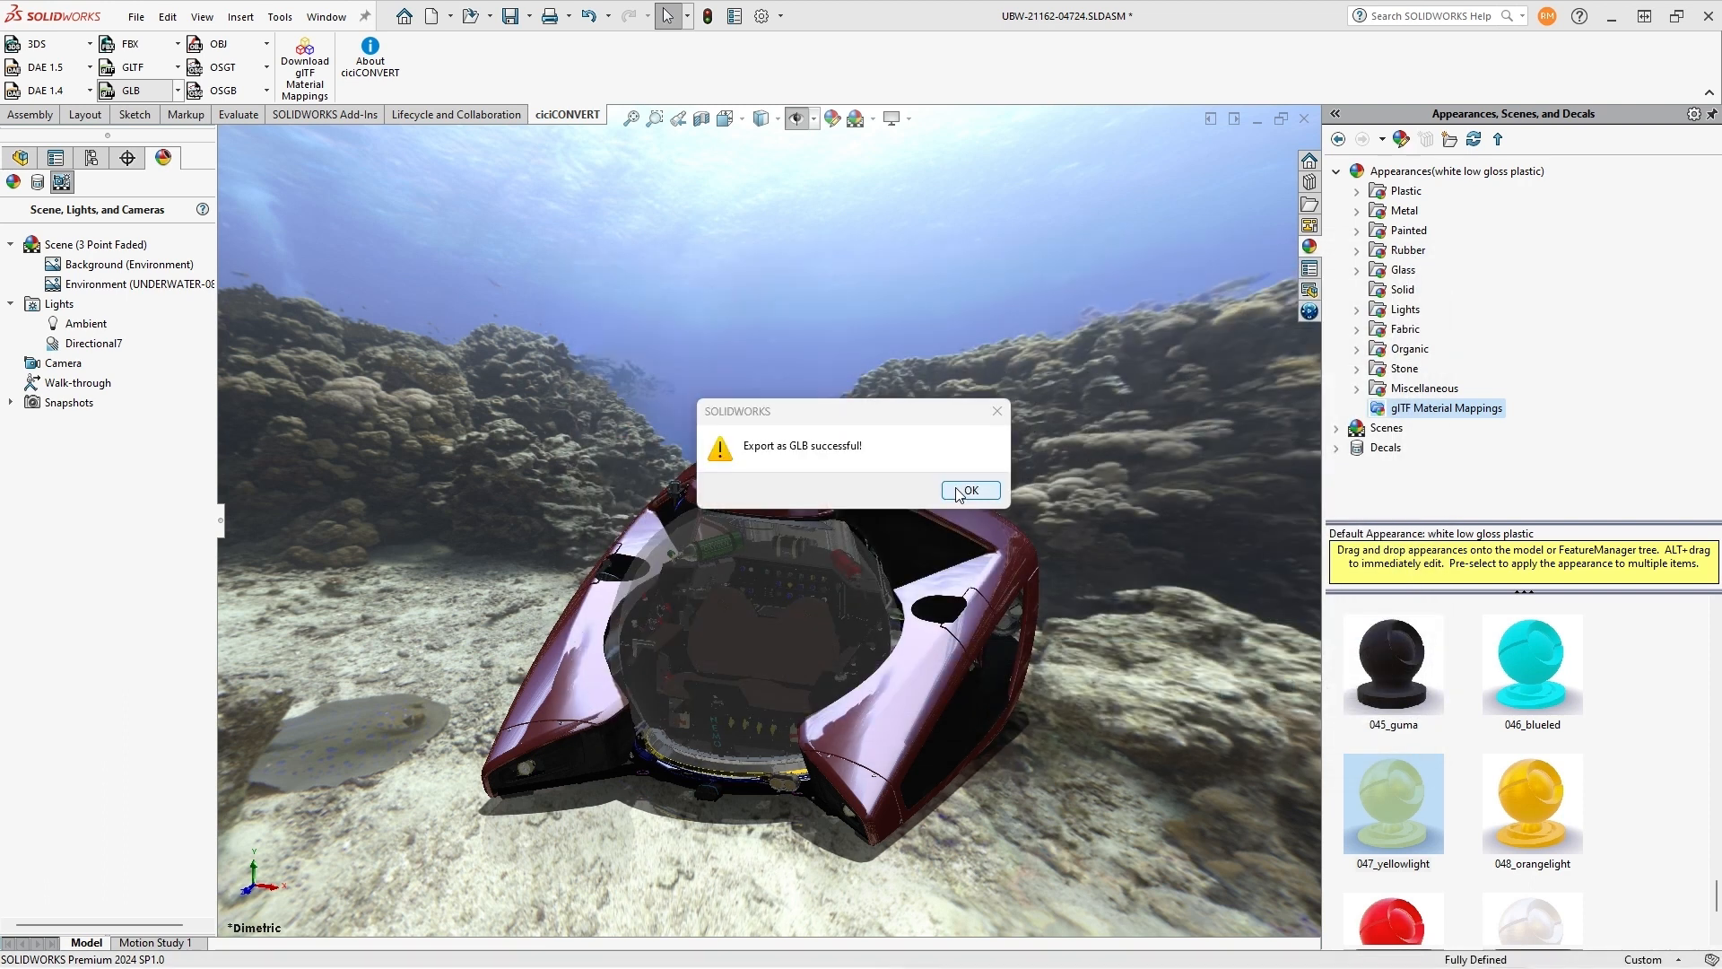